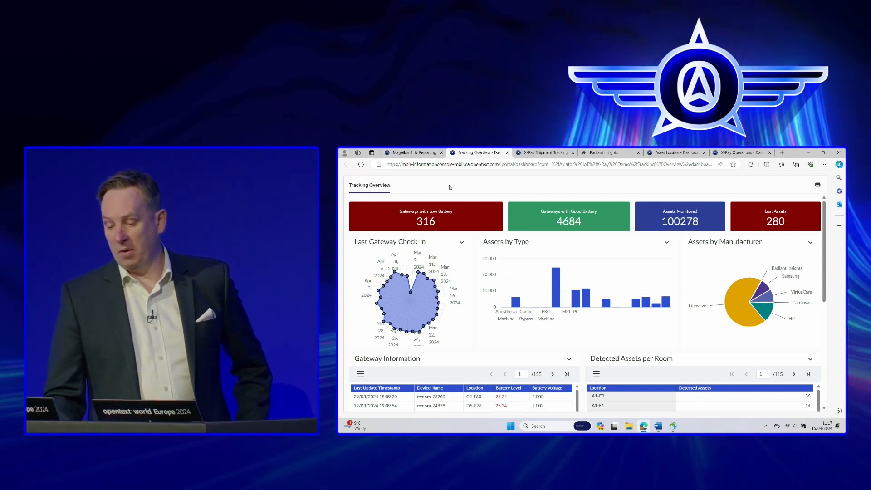
{"action": "mouse_move", "coordinate": [643, 300]}
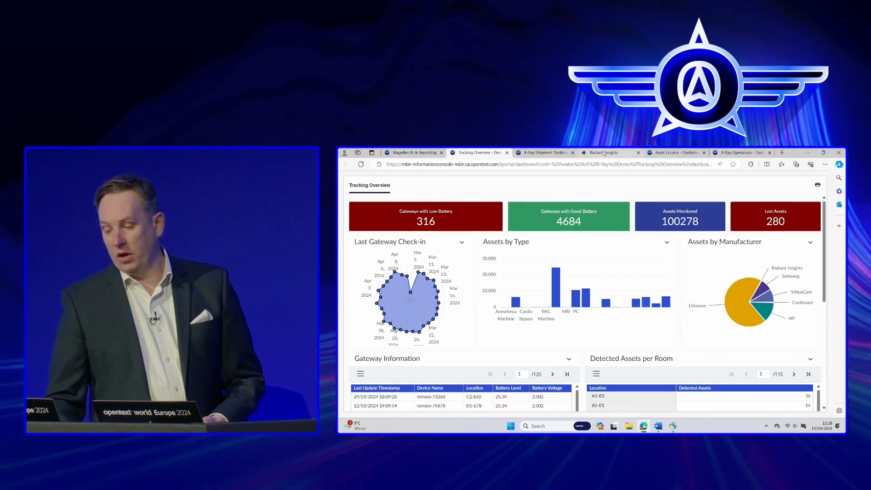
View the X-Ray Shipment Tracking map for egon, then switch to the Radiant Insights page
{"action": "left_click", "coordinate": [542, 153]}
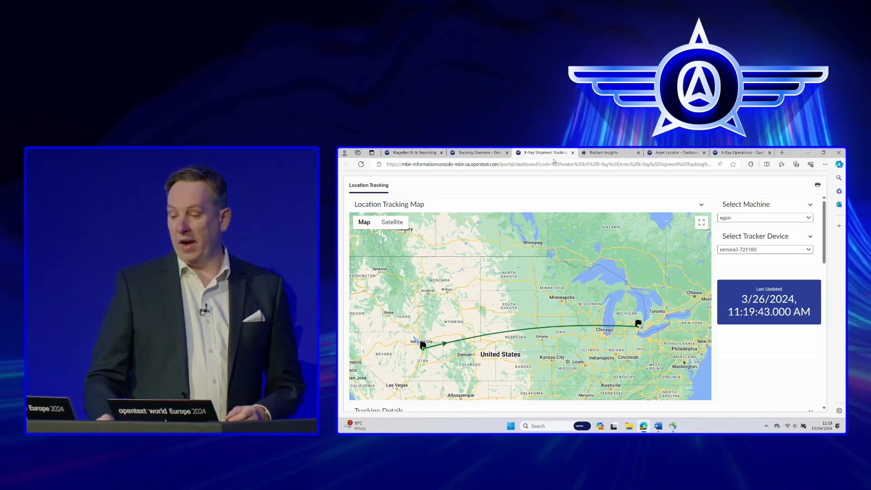
{"action": "left_click", "coordinate": [607, 153]}
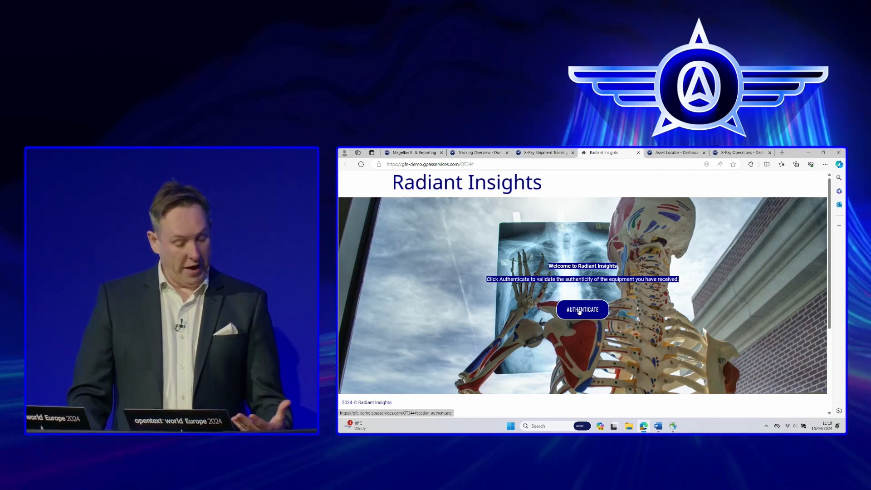
Authenticate the received equipment and verify it to reveal manufacture date, model and serial number
{"action": "left_click", "coordinate": [582, 309]}
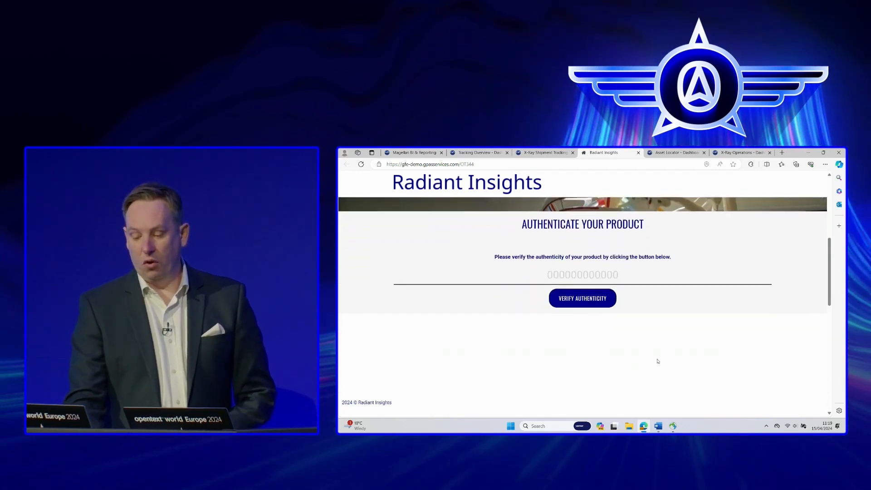
{"action": "left_click", "coordinate": [582, 297]}
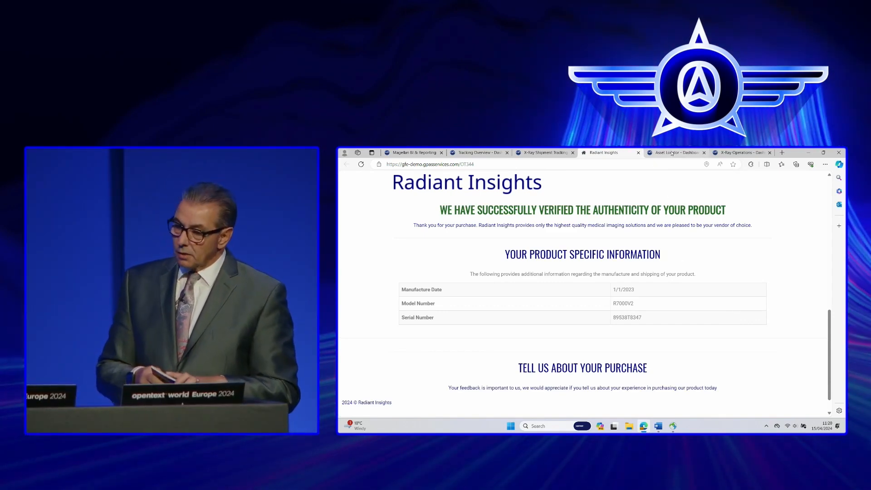
Show the Asset Locator floor plan and choose Portable X-Ray as the asset type to locate
{"action": "left_click", "coordinate": [675, 153]}
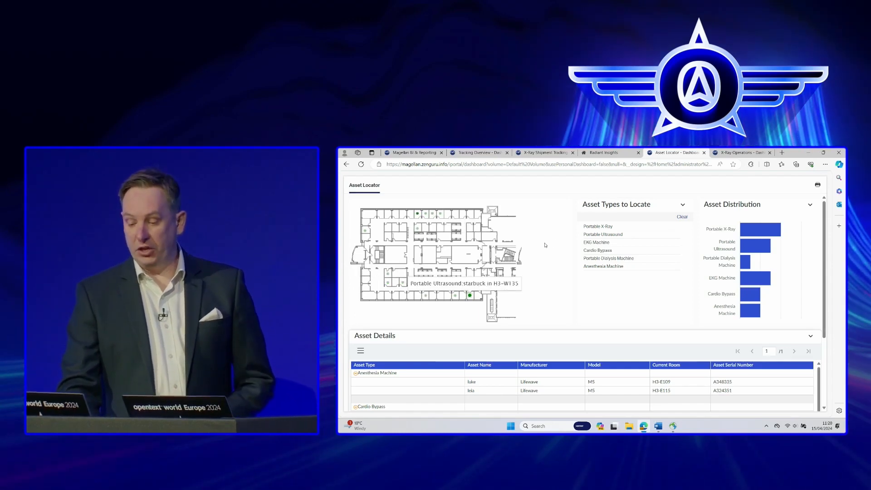
{"action": "left_click", "coordinate": [598, 226]}
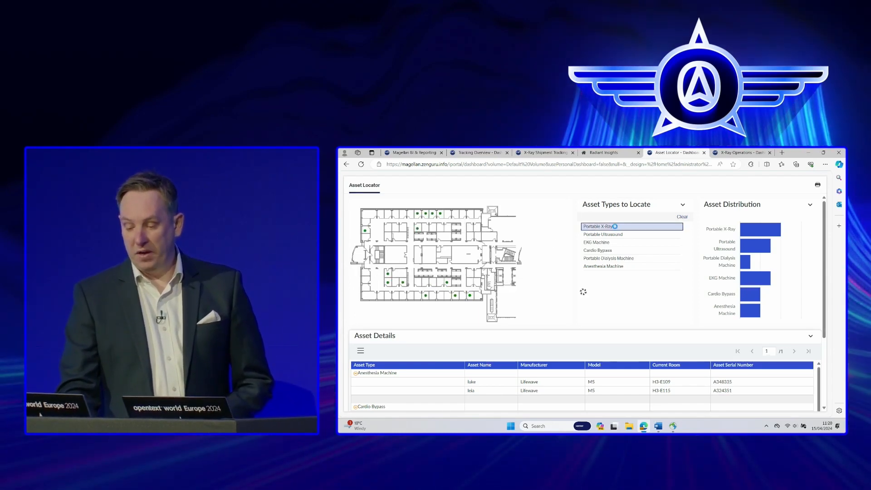
Apply the Portable X-Ray filter so jaime, winston, egon and ray appear with their rooms
{"action": "left_click", "coordinate": [597, 226]}
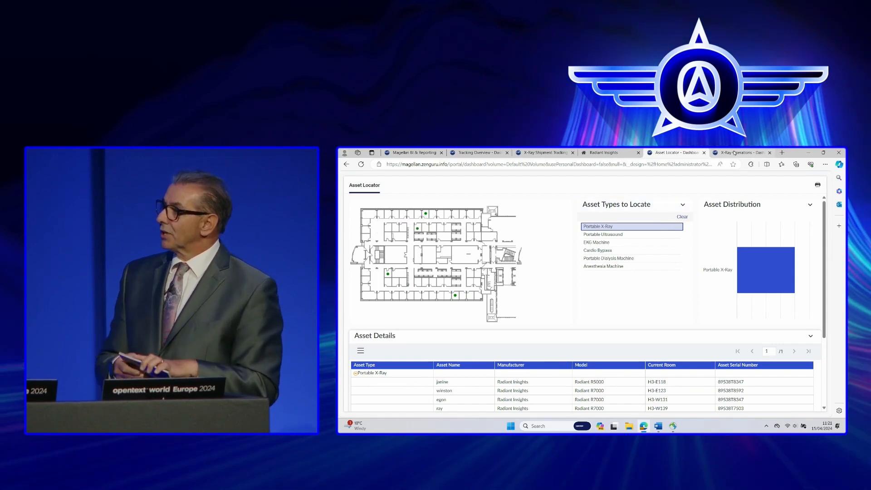
Show egon's X-Ray Usage & Service Info and scroll to the X-Ray Procedure Details table
{"action": "left_click", "coordinate": [741, 152]}
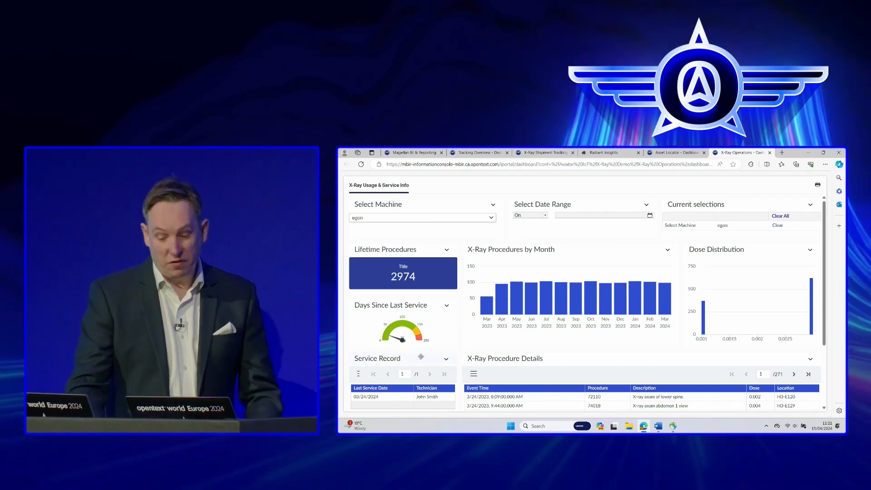
{"action": "scroll", "scroll_direction": "down", "scroll_amount": 3}
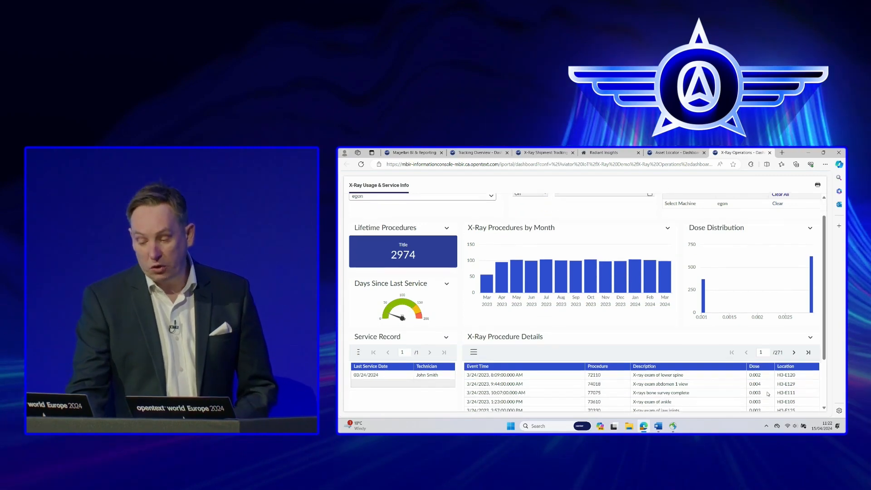
{"action": "scroll", "scroll_direction": "down", "scroll_amount": 3}
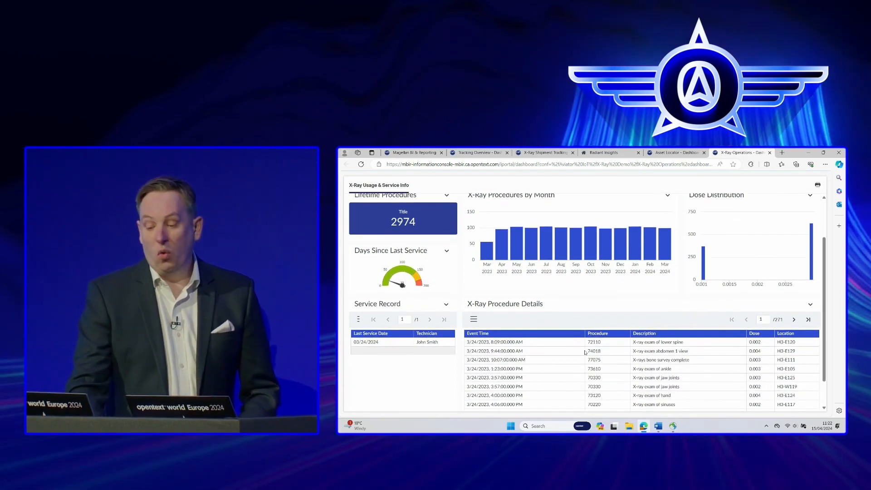